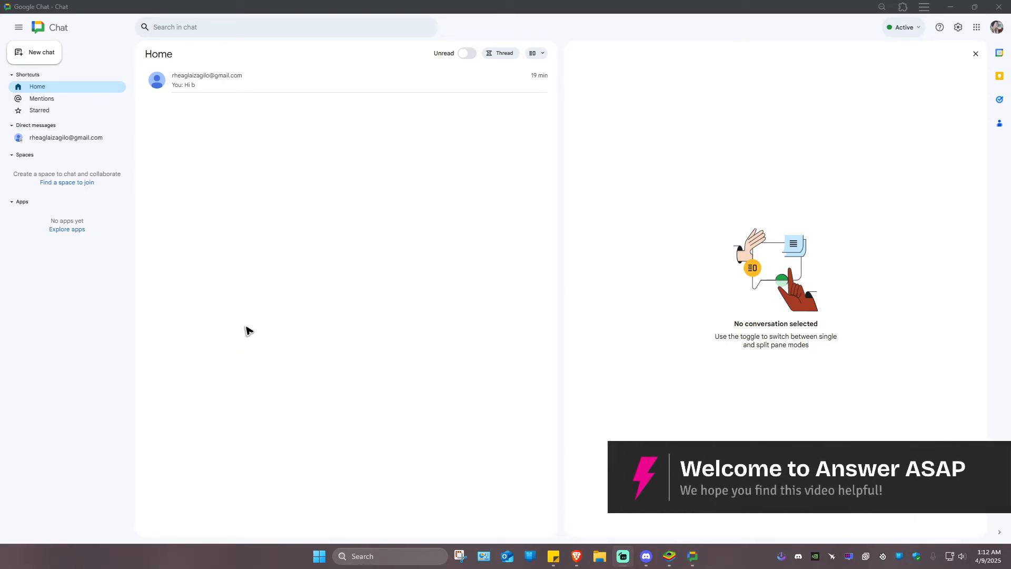
mouse_move(310, 360)
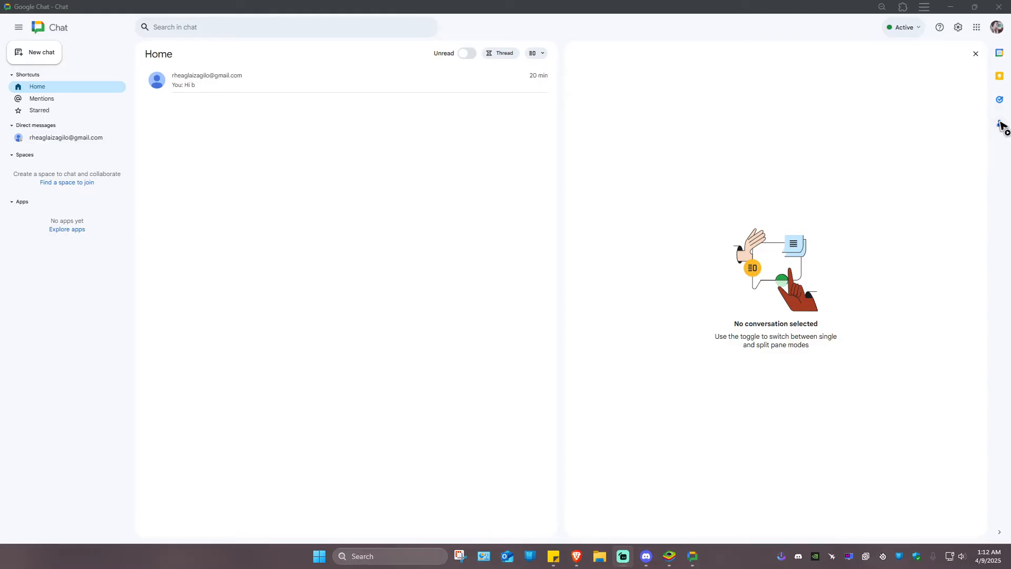
Step: Show the Contacts side panel and begin a new blank contact entry
left_click(1002, 124)
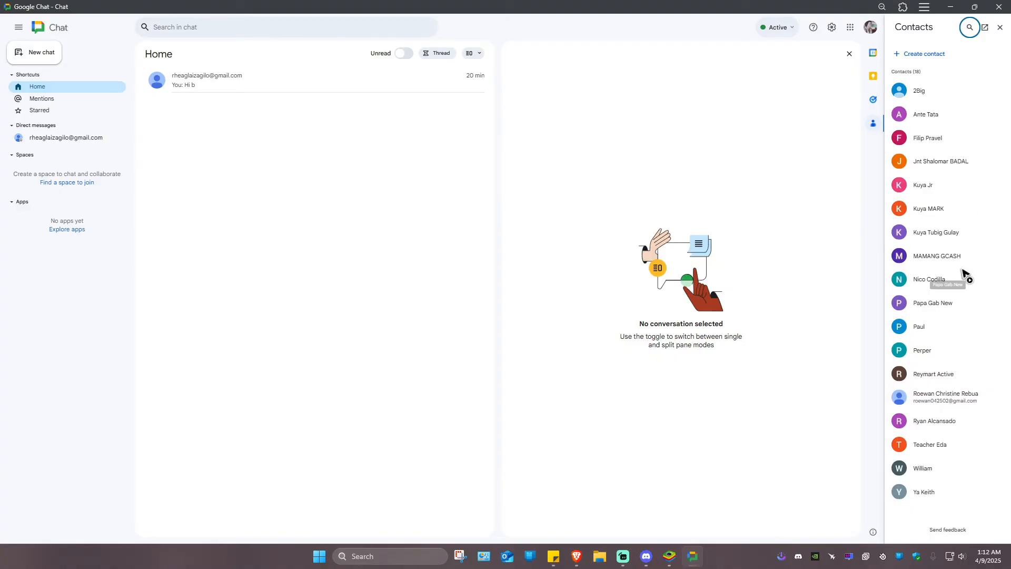
left_click(923, 55)
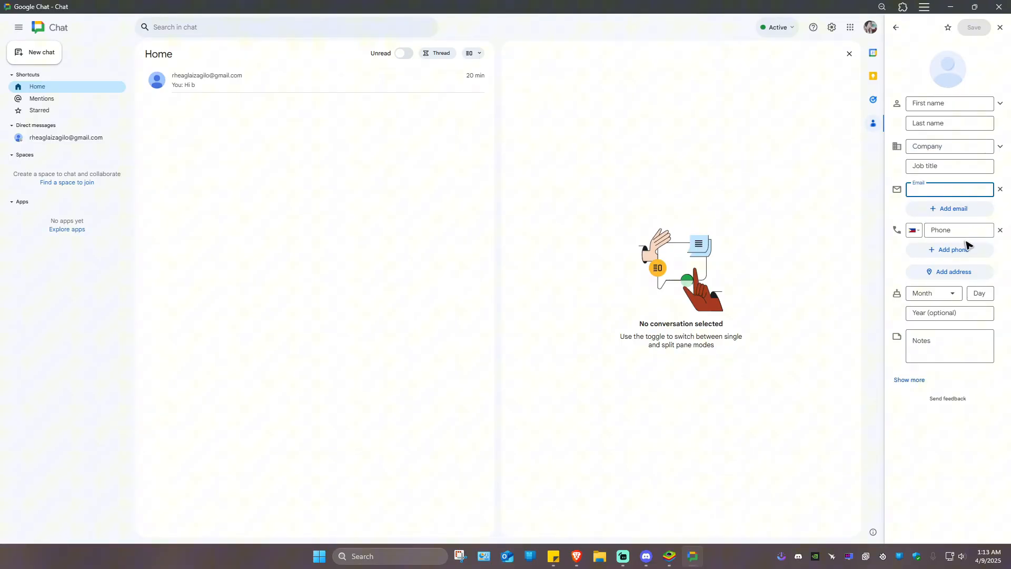
Step: Discard the blank contact form and return to the 18-contact list
left_click(959, 230)
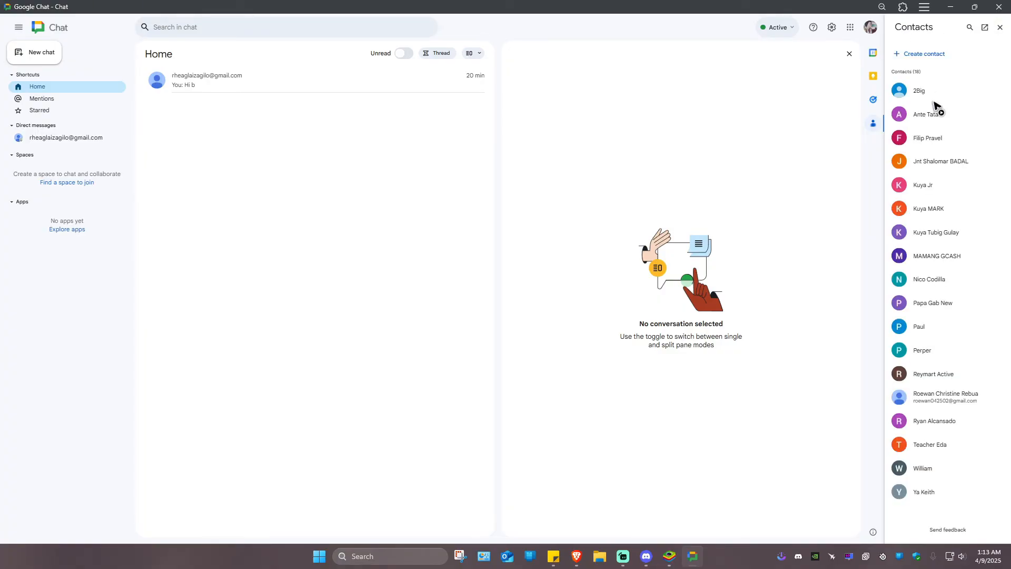
Step: Close Contacts and start a direct message with 'rhea' through New chat
left_click(999, 27)
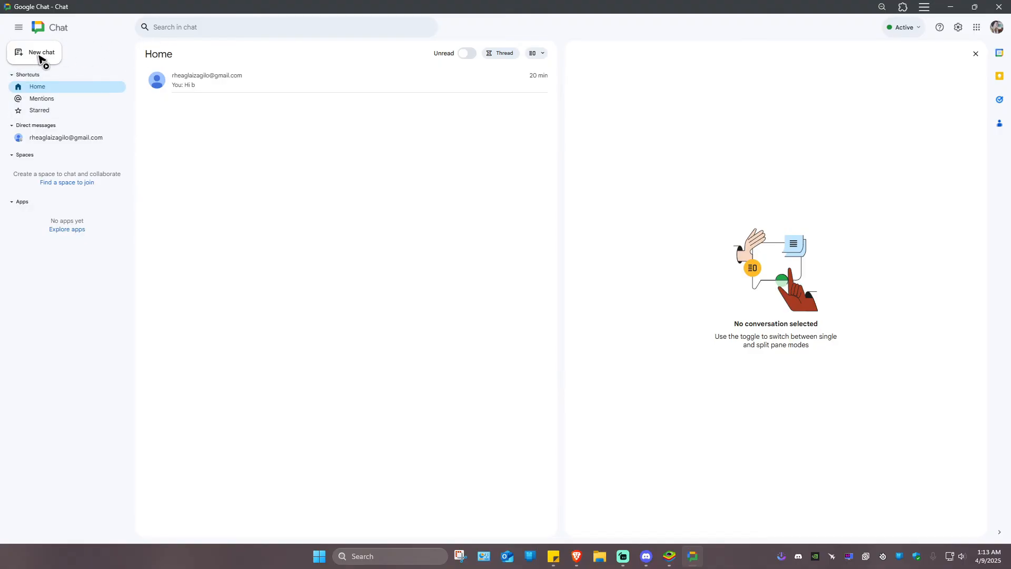
left_click(43, 52)
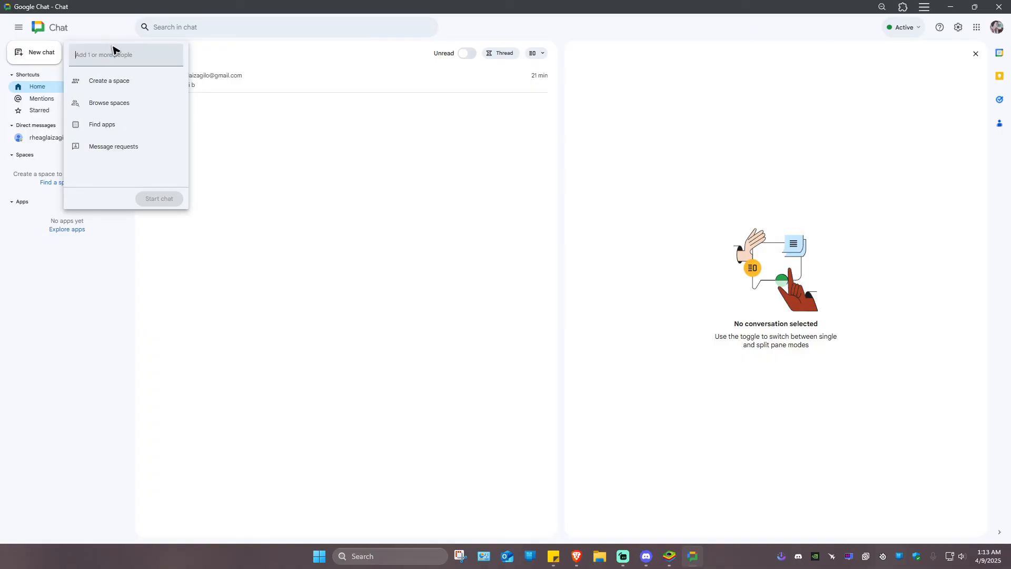
type("rhea")
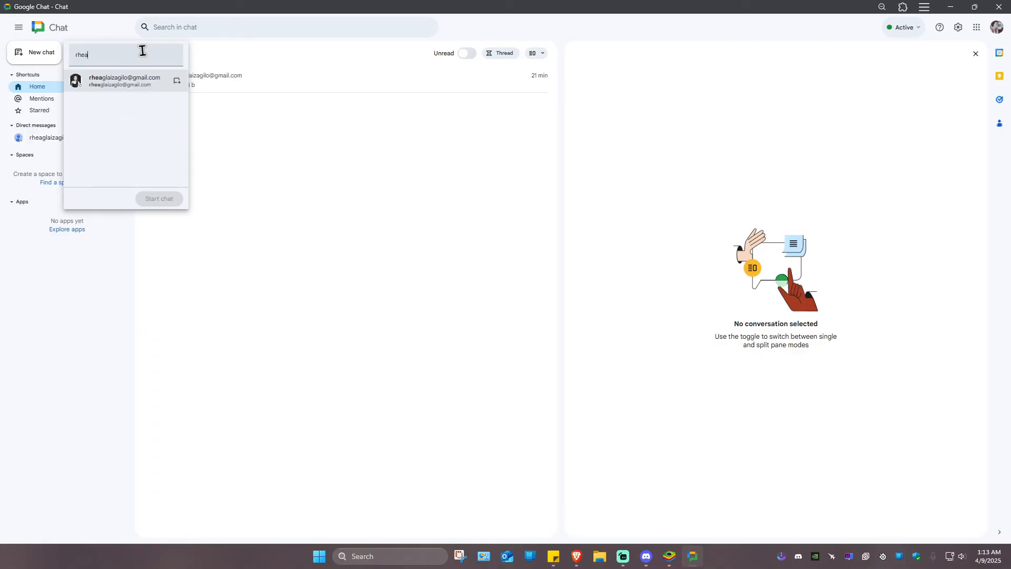
left_click(124, 80)
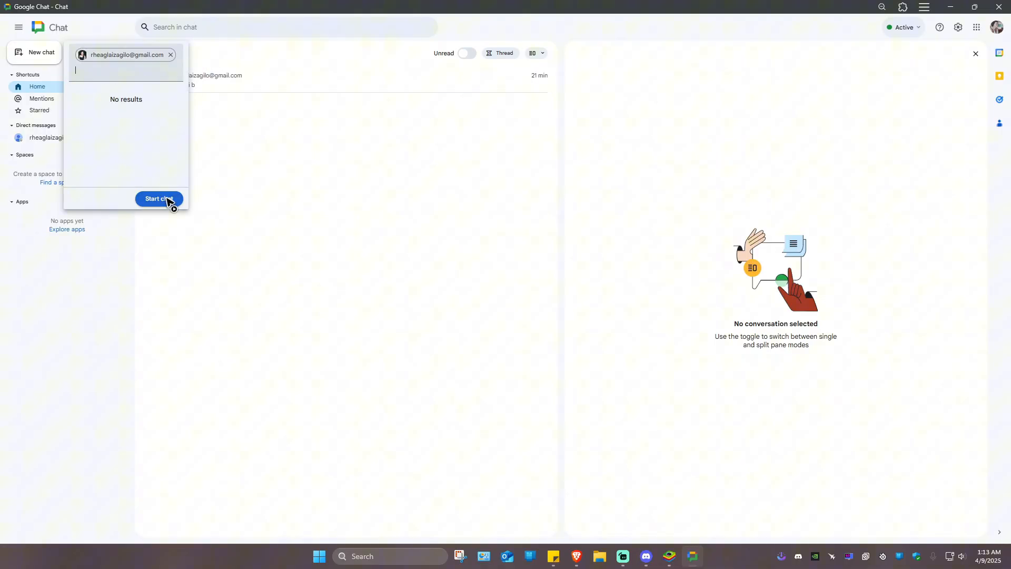
left_click(158, 198)
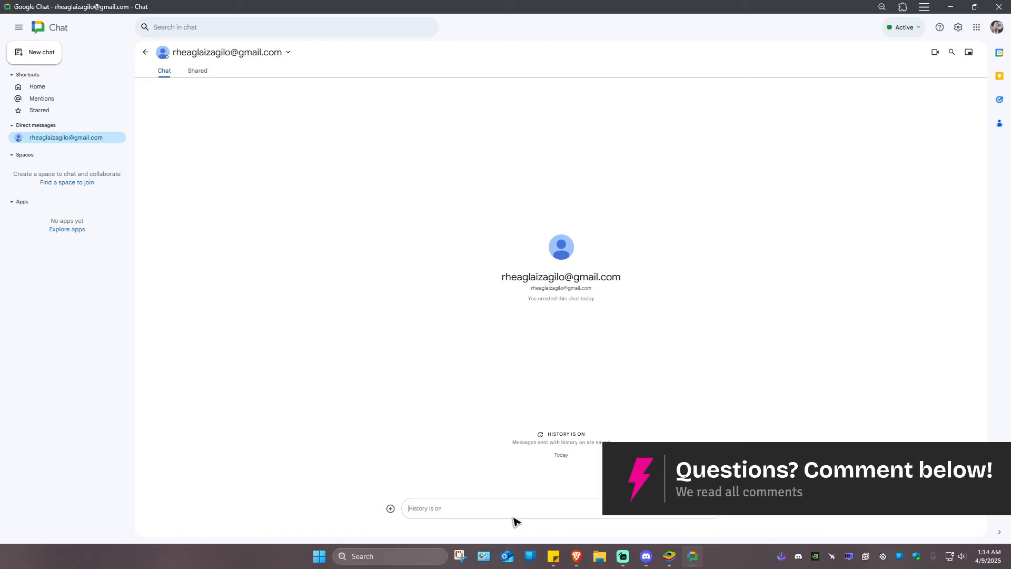